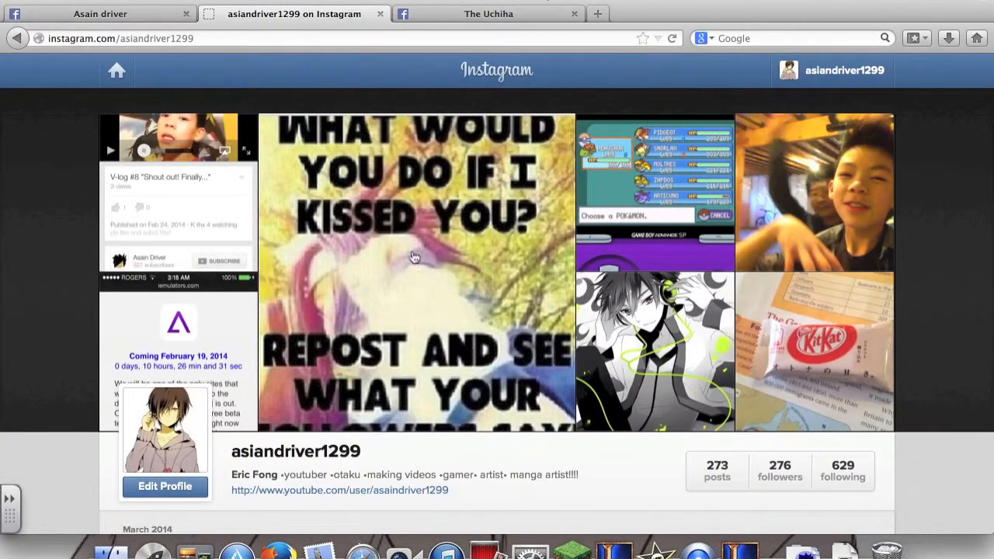
mouse_move(140, 18)
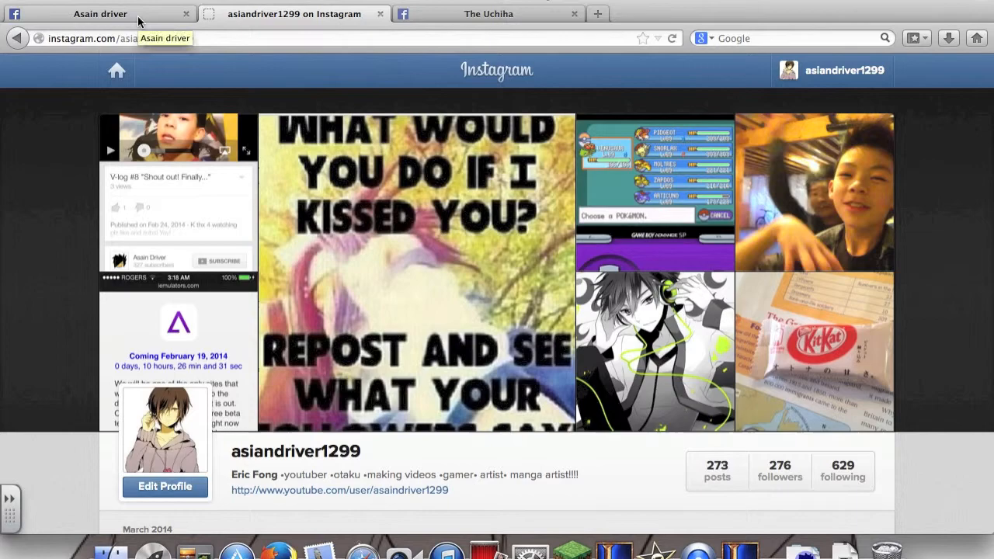
- Glance at the Asain driver Facebook page, then return to the asiandriver1299 Instagram profile
left_click(99, 13)
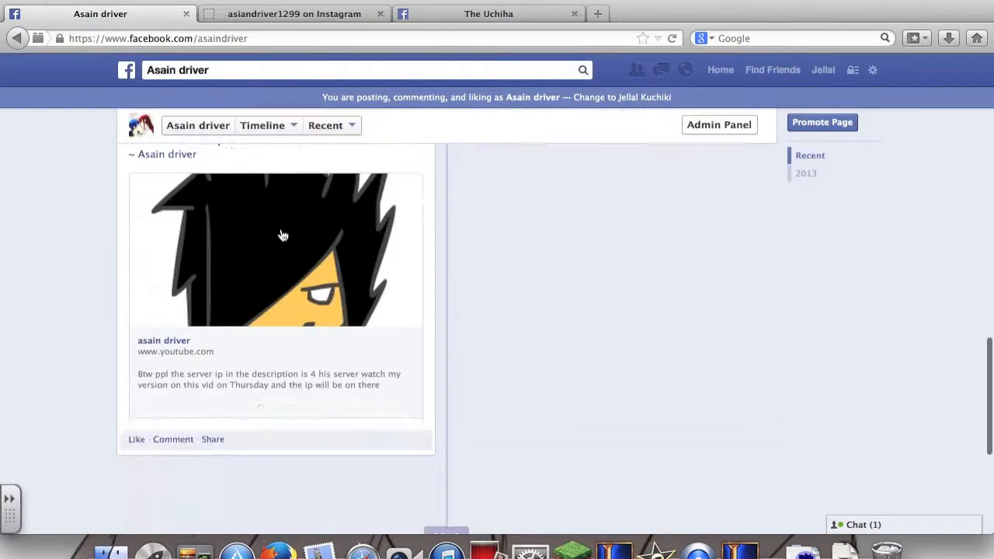
scroll("up", 3)
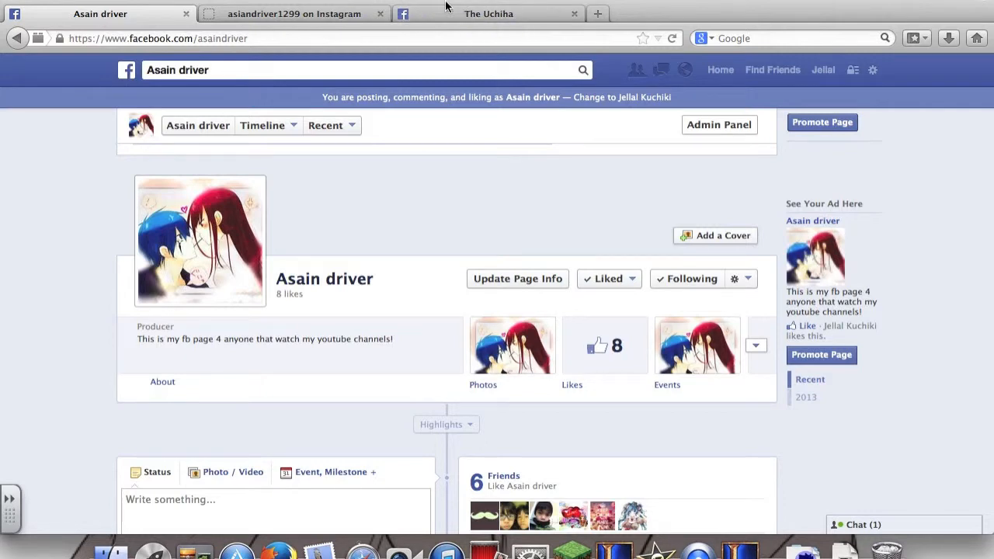
mouse_move(338, 23)
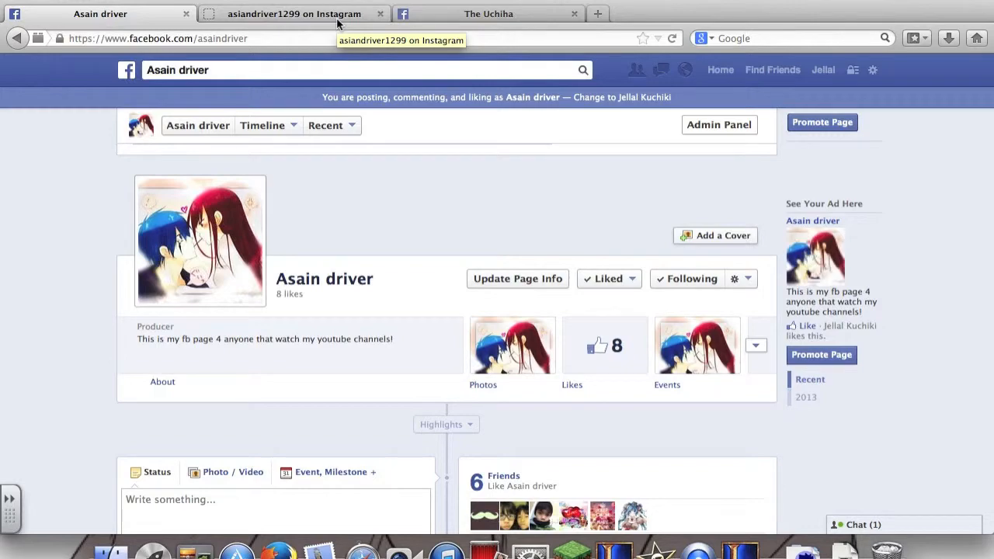
left_click(293, 13)
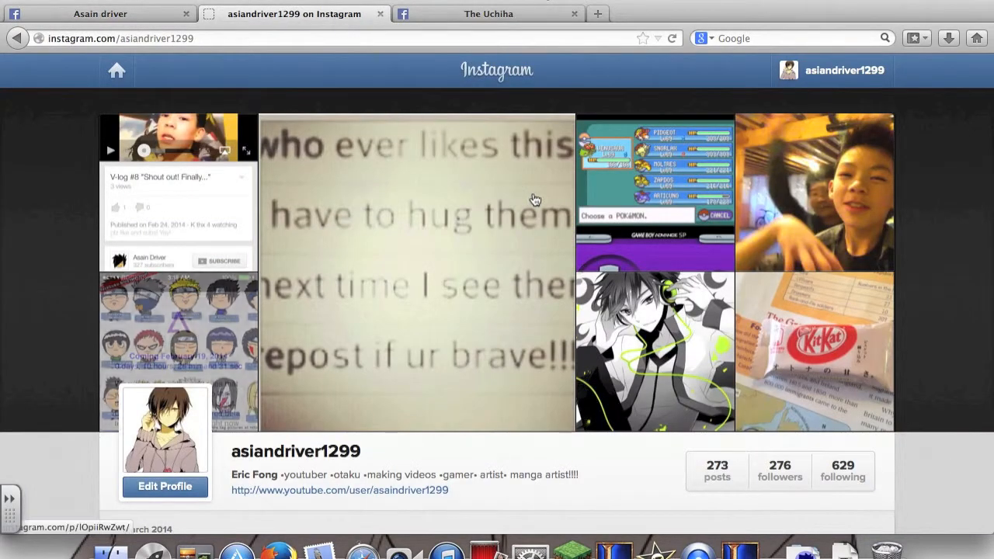
scroll("down", 3)
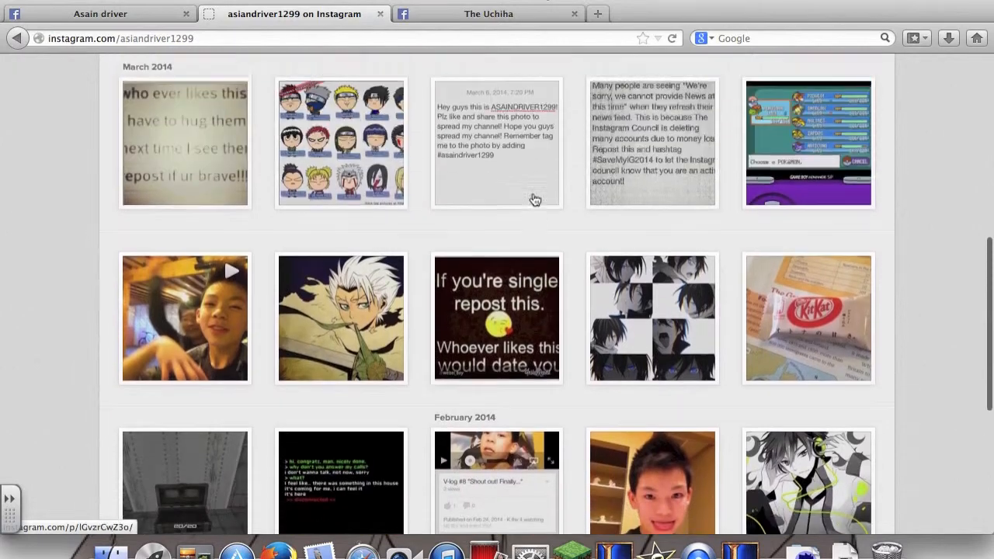
scroll("up", 3)
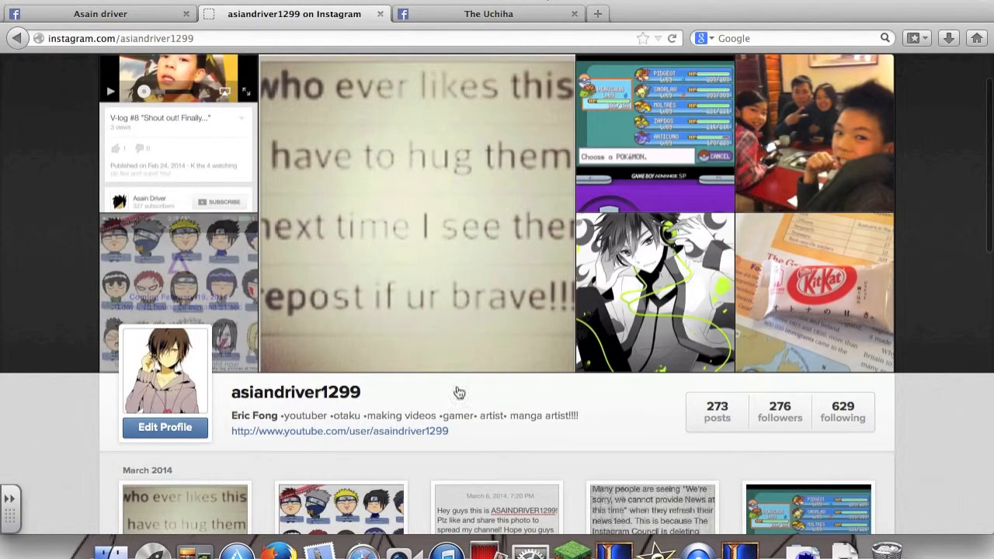
scroll("down", 3)
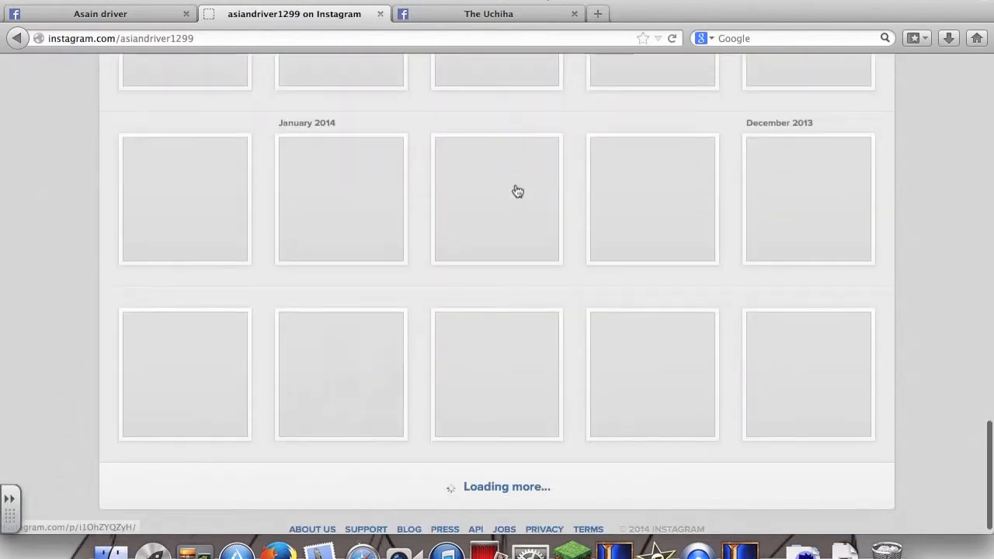
scroll("up", 3)
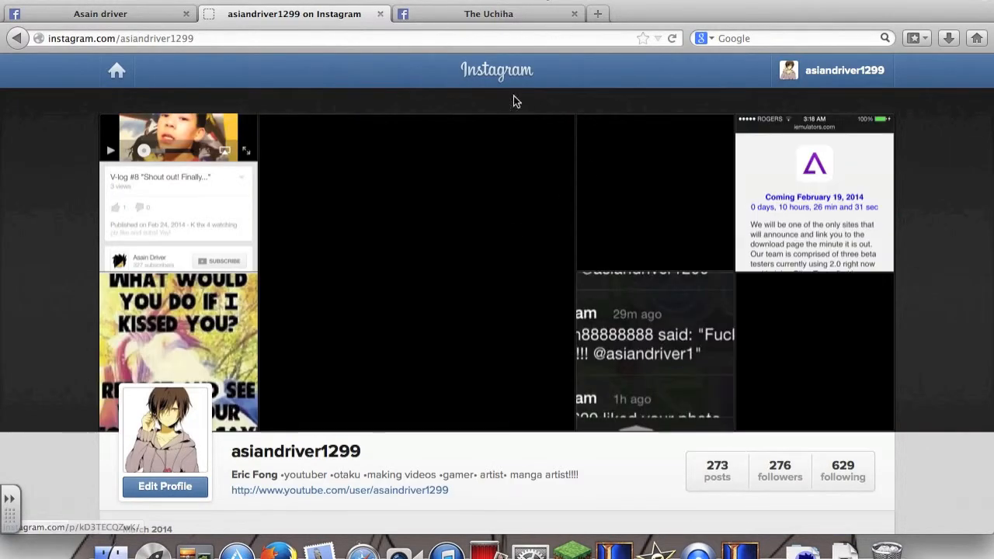
left_click(487, 14)
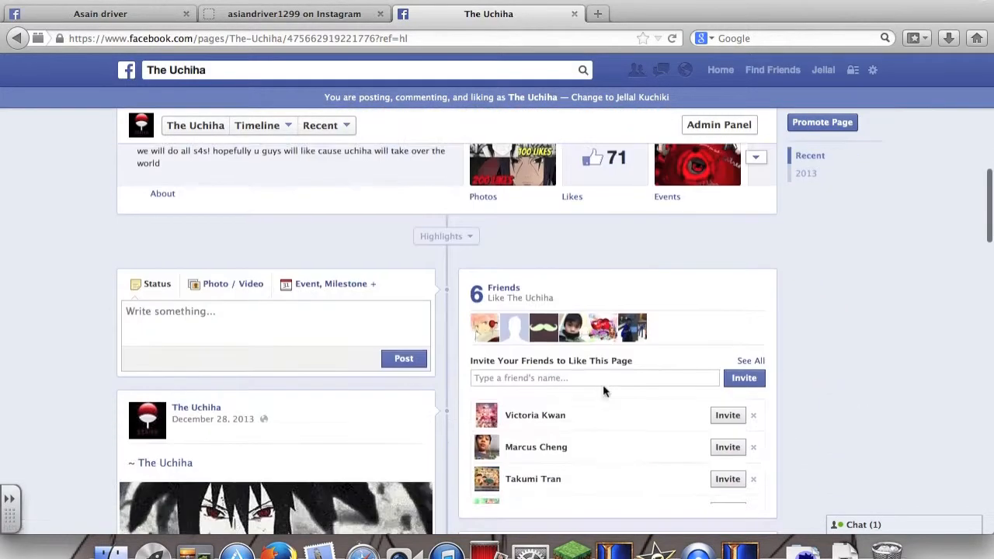
scroll("up", 3)
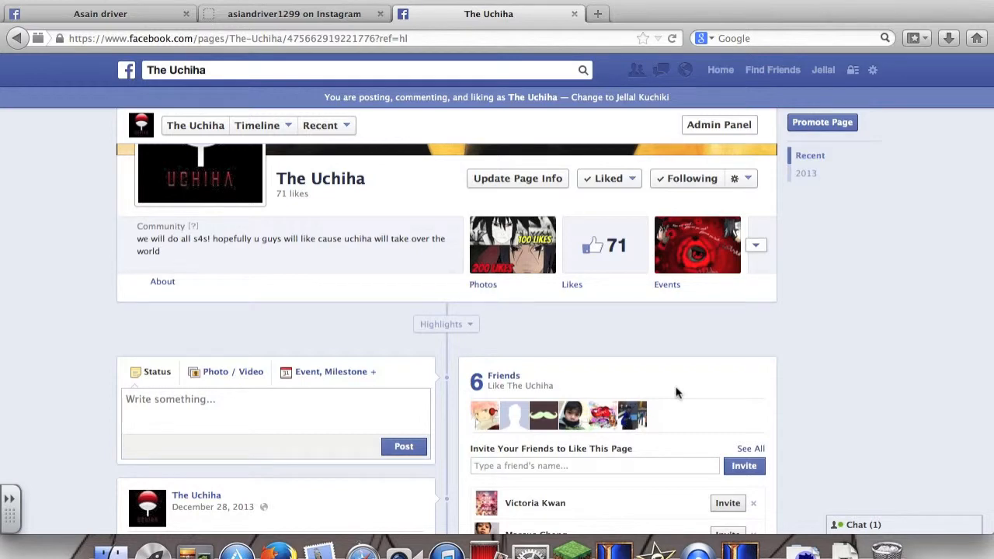
scroll("down", 3)
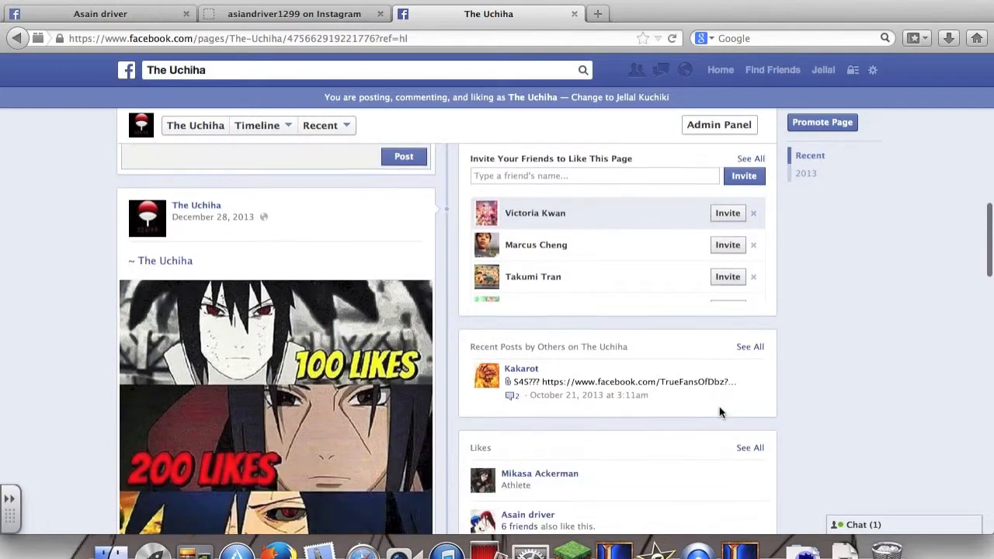
scroll("down", 3)
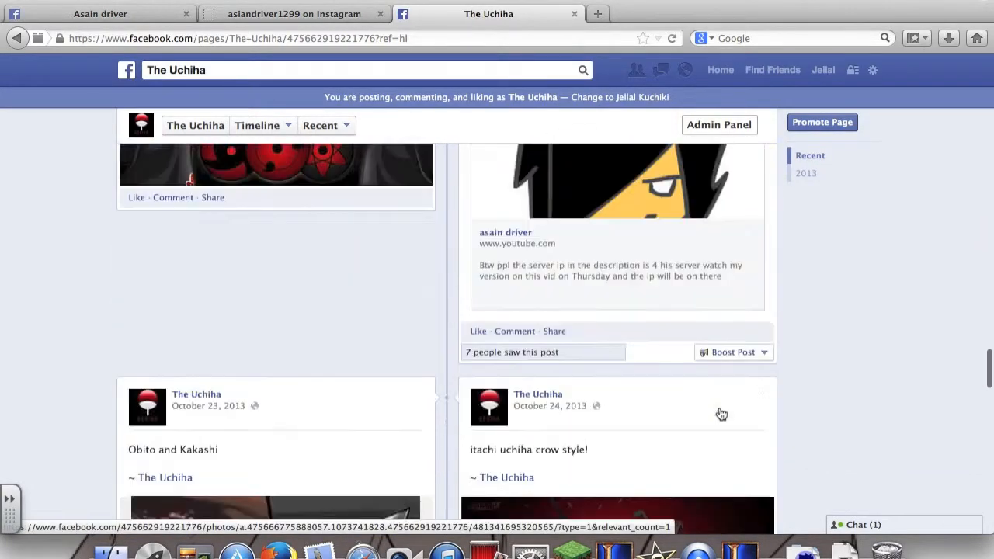
scroll("up", 3)
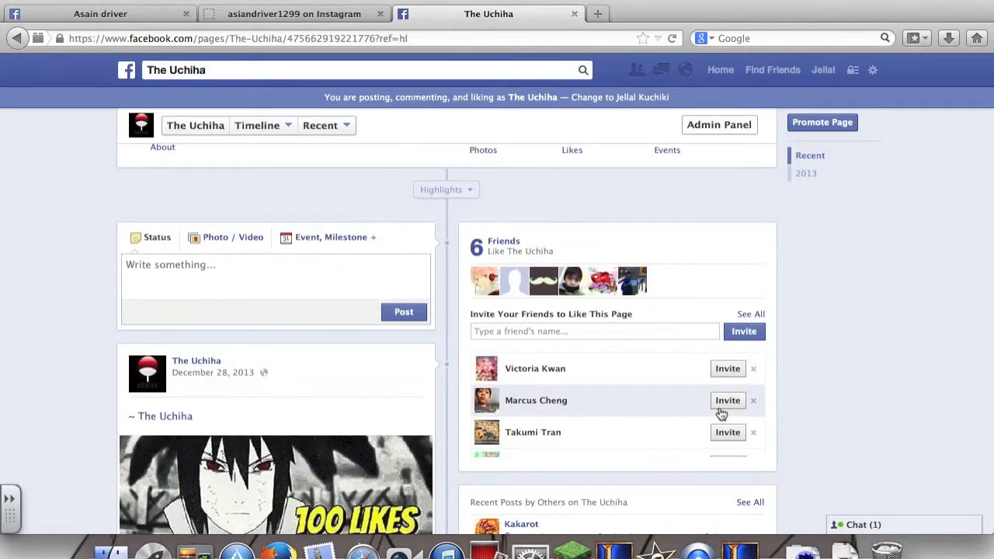
scroll("down", 3)
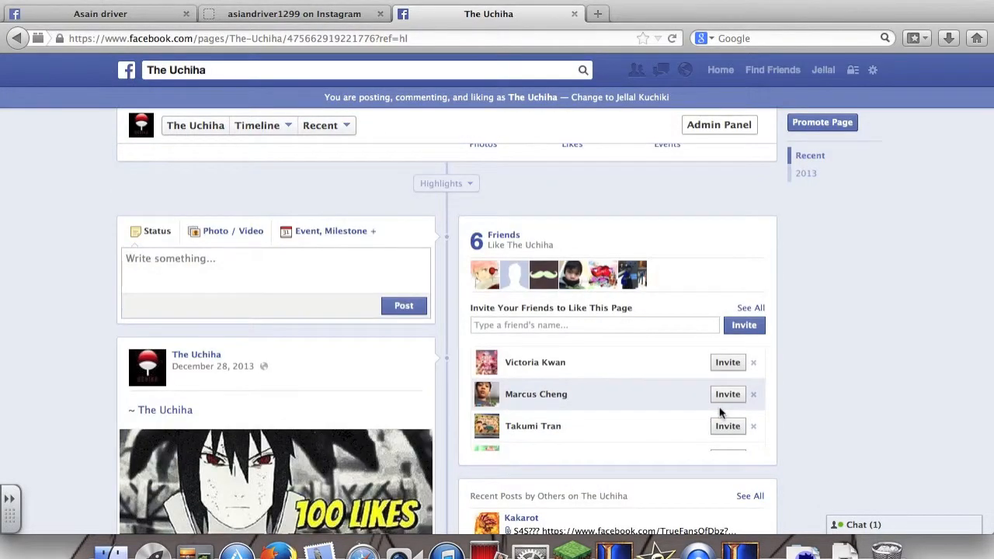
scroll("down", 3)
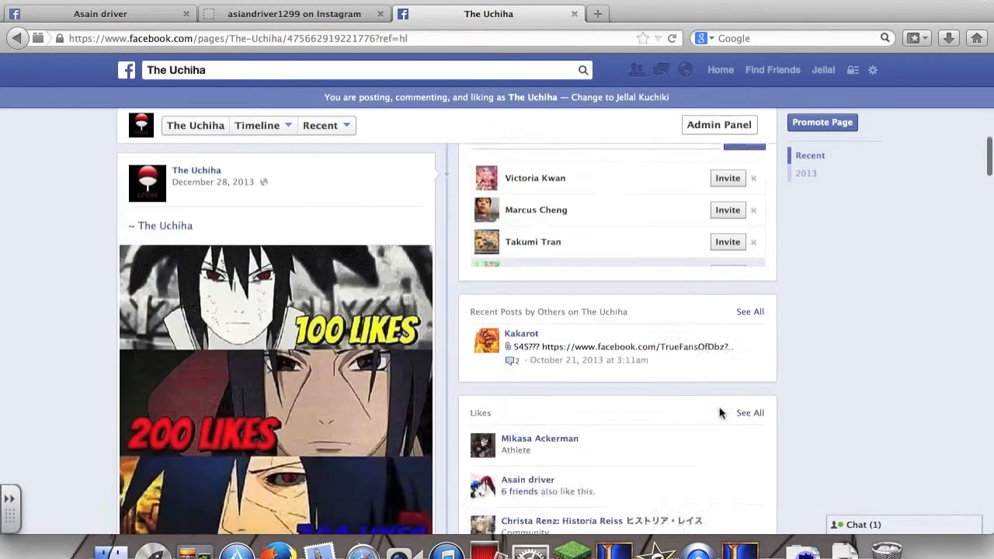
scroll("up", 3)
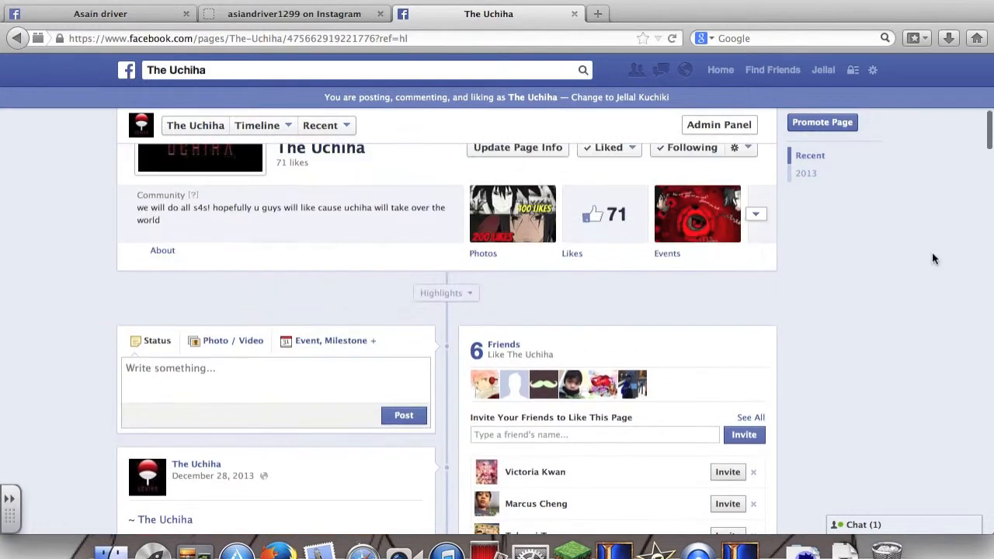
- Open The Uchiha page's Admin Panel showing post reach, messages and insights
left_click(717, 124)
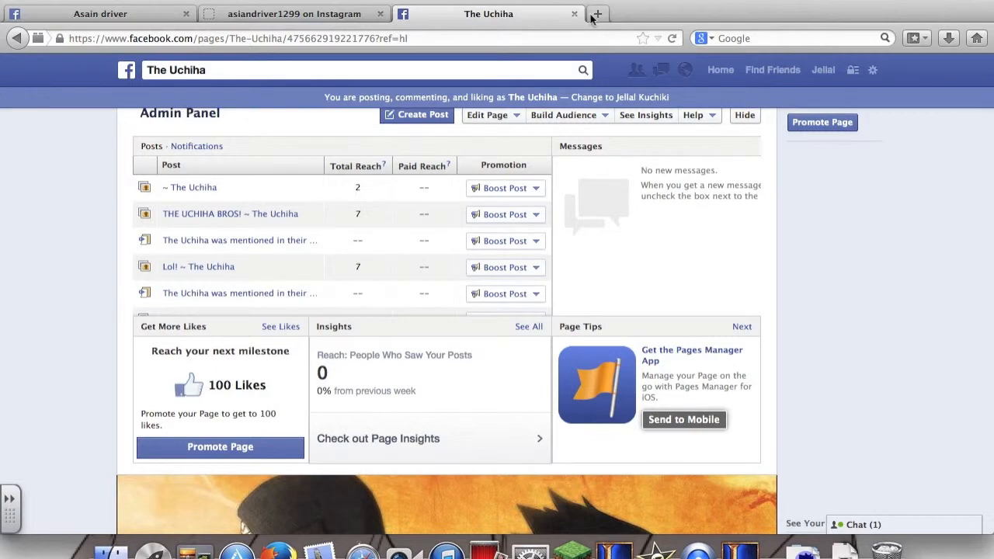
mouse_move(737, 314)
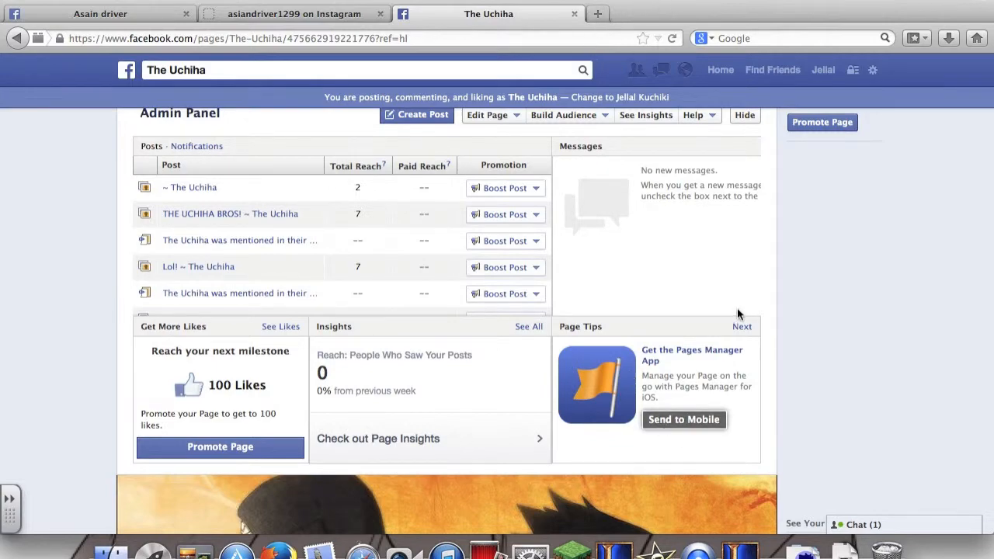